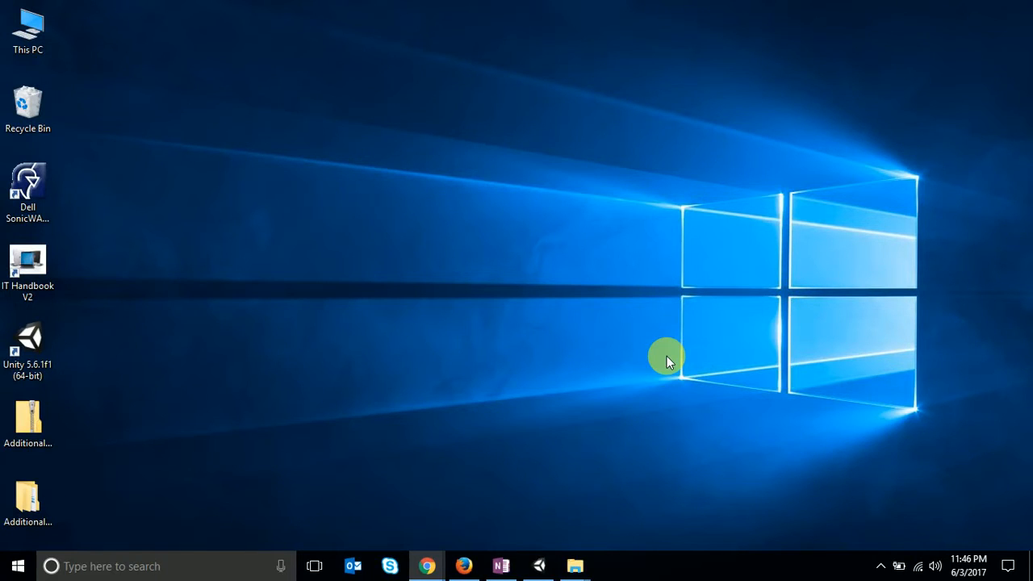
pyautogui.moveTo(536, 209)
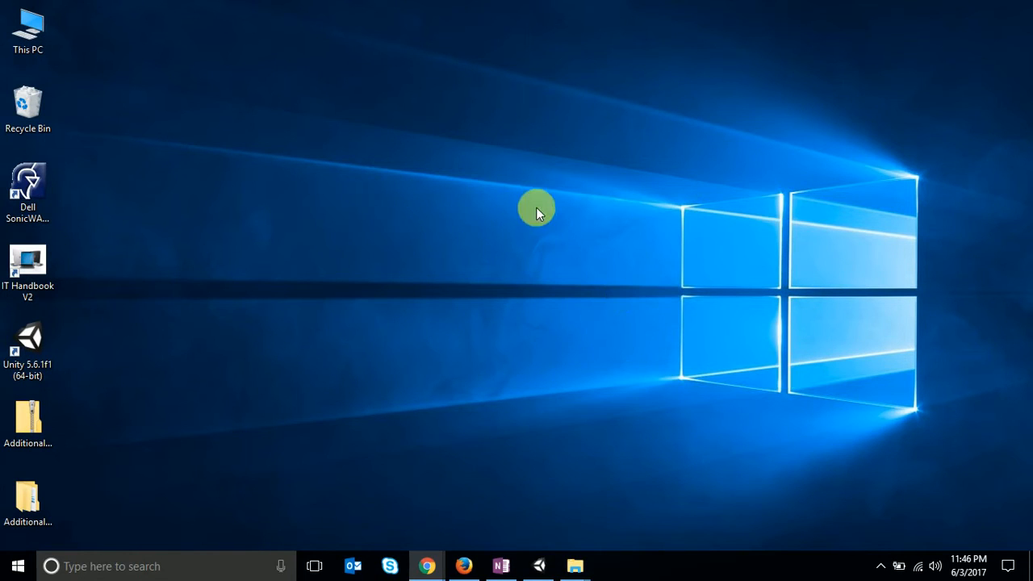
pyautogui.moveTo(581, 487)
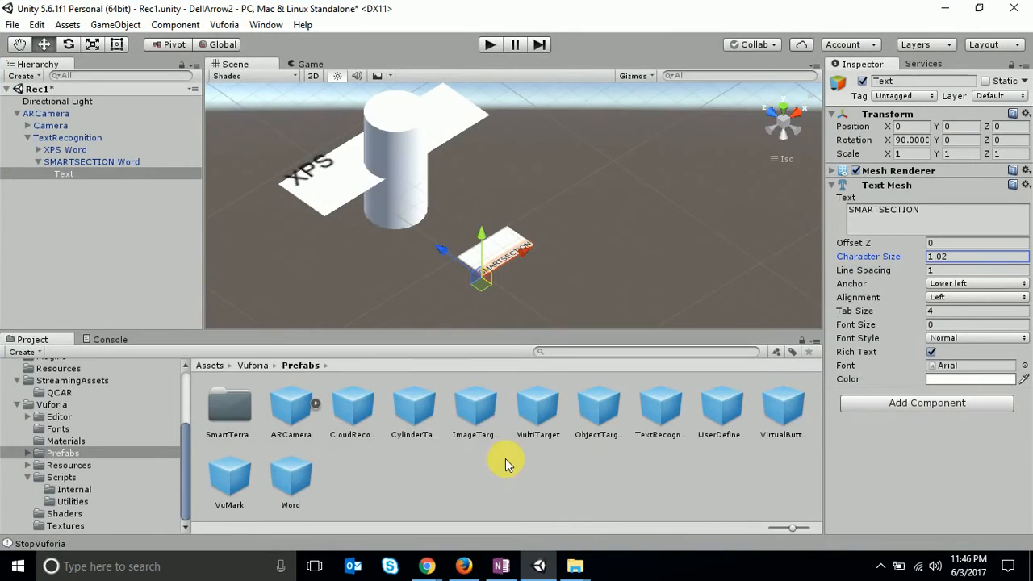
# Add a Word object under TextRecognition and rename it SMARTSECTION Word
pyautogui.click(91, 161)
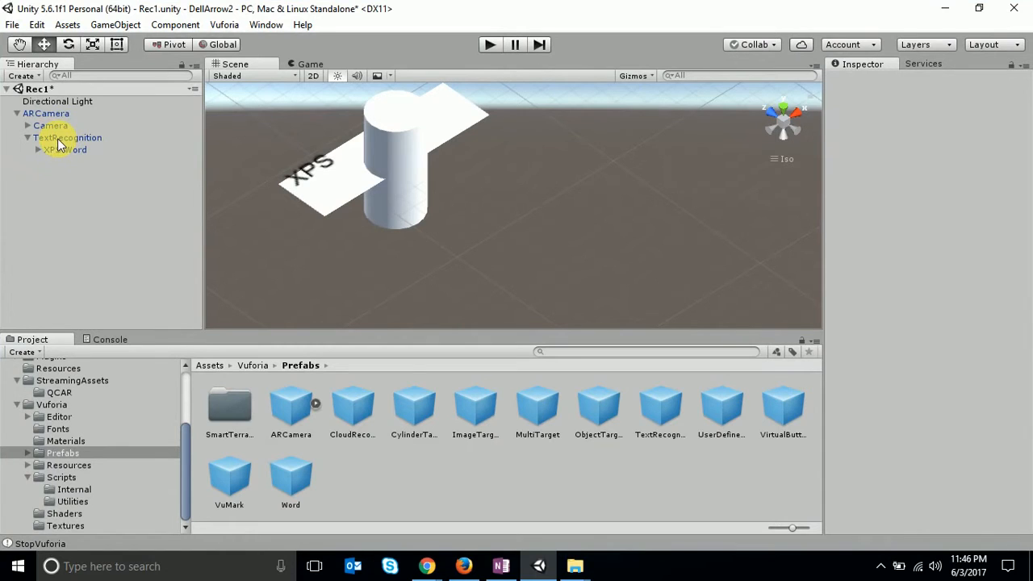
pyautogui.click(34, 161)
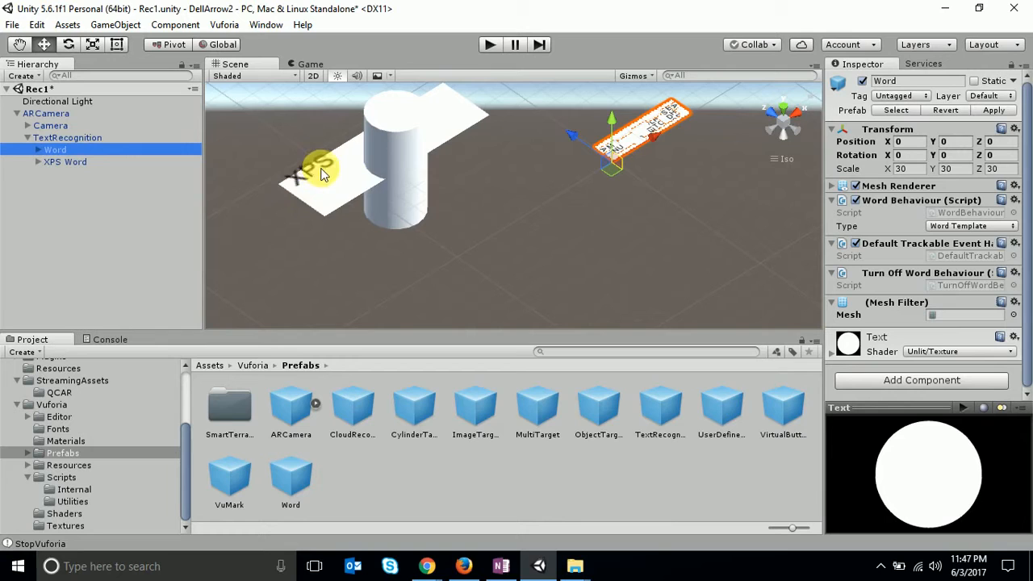
pyautogui.moveTo(326, 167)
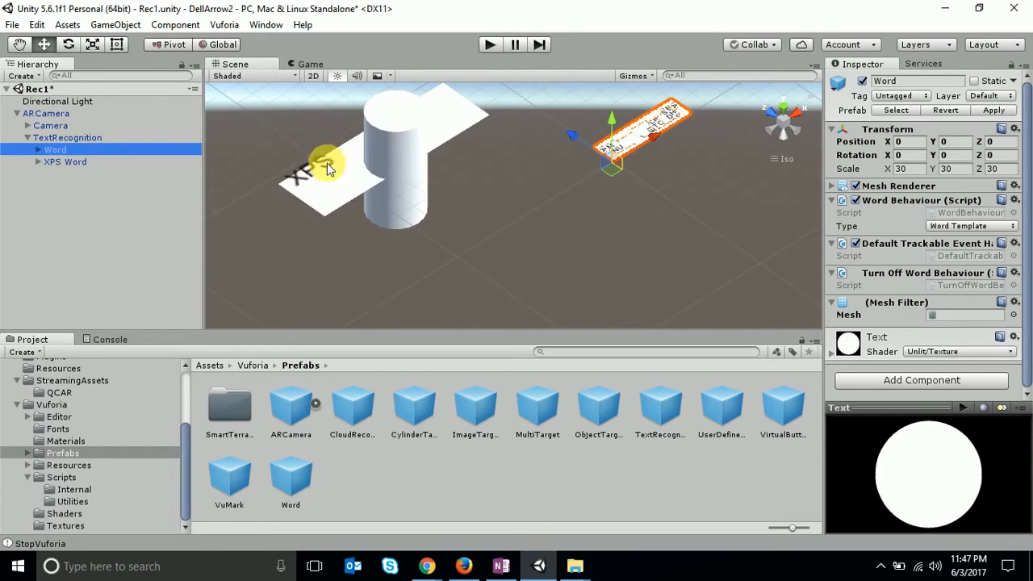
pyautogui.click(66, 153)
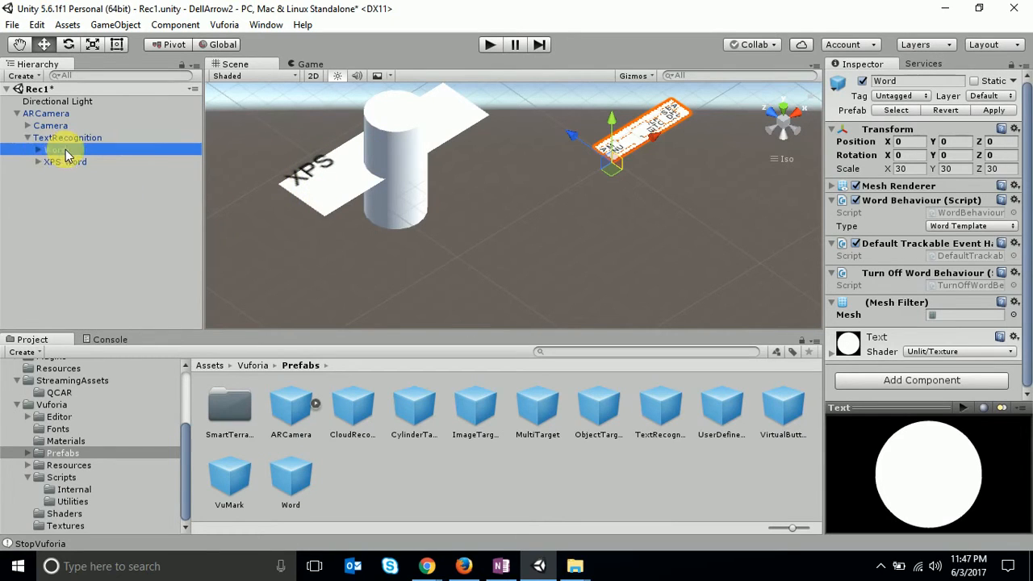
pyautogui.doubleClick(54, 148)
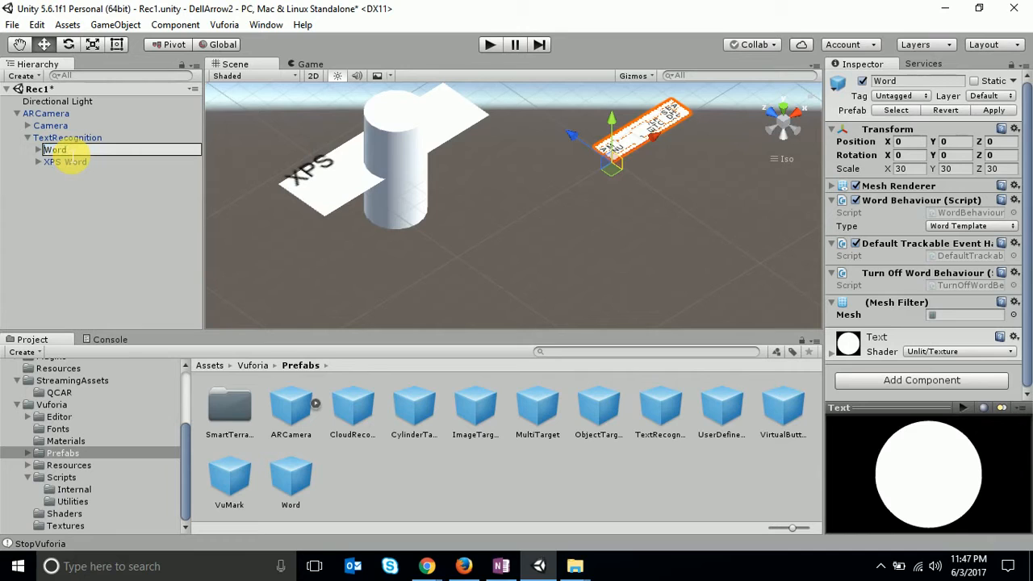
pyautogui.write('SMARTSECTION')
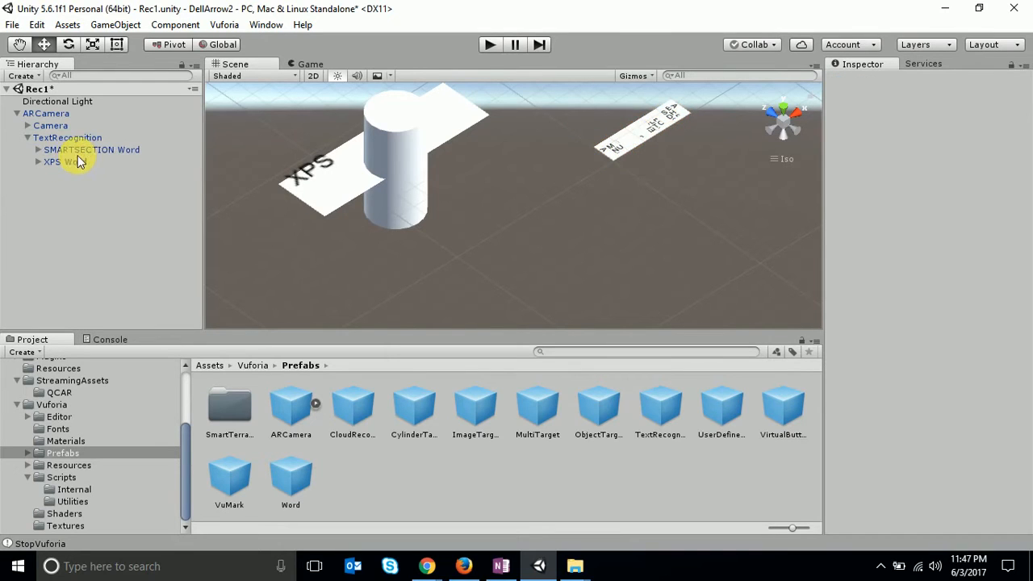
# Move SMARTSECTION Word in front of the cylinder and expand it to show its Text child
pyautogui.click(92, 149)
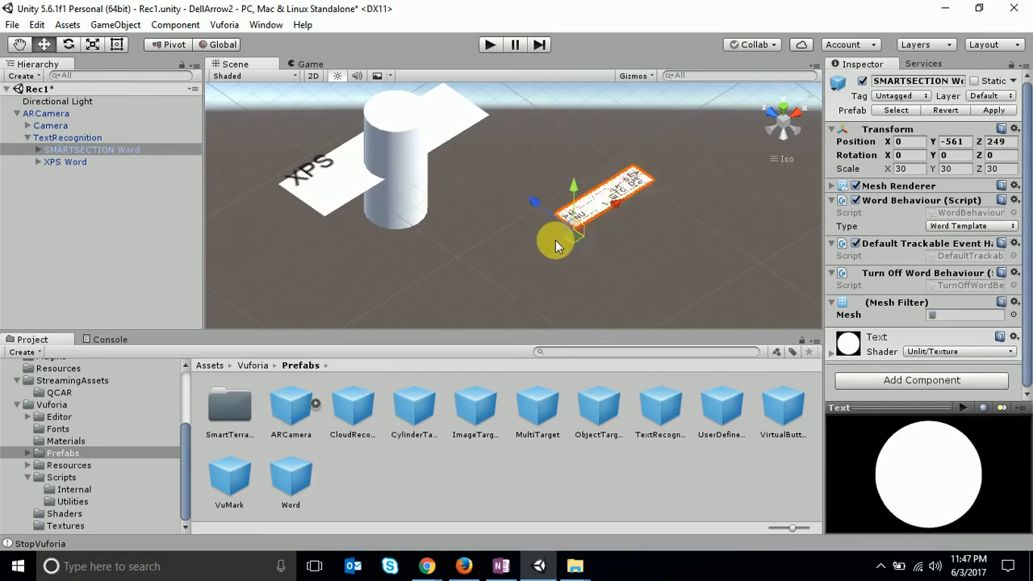
pyautogui.moveTo(557, 245); pyautogui.dragTo(516, 250)
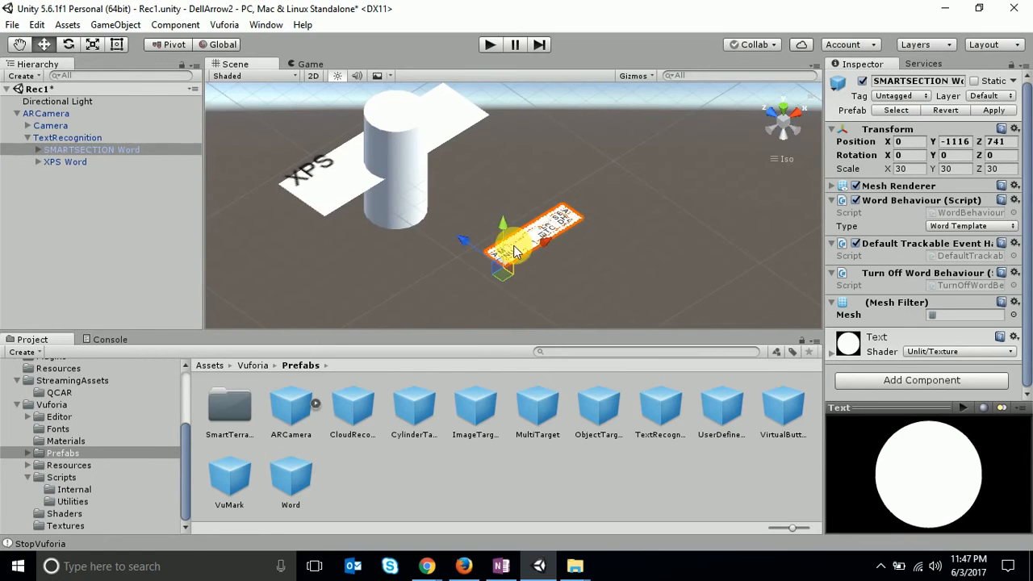
pyautogui.click(39, 148)
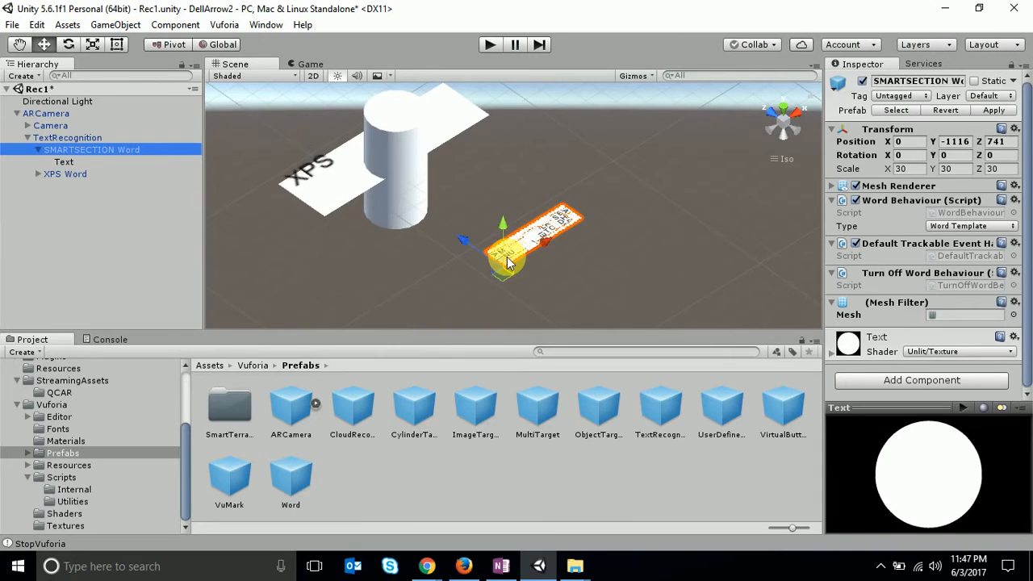
# Make the Text child read SMARTSECTION in Arial with character size 1.39
pyautogui.click(63, 161)
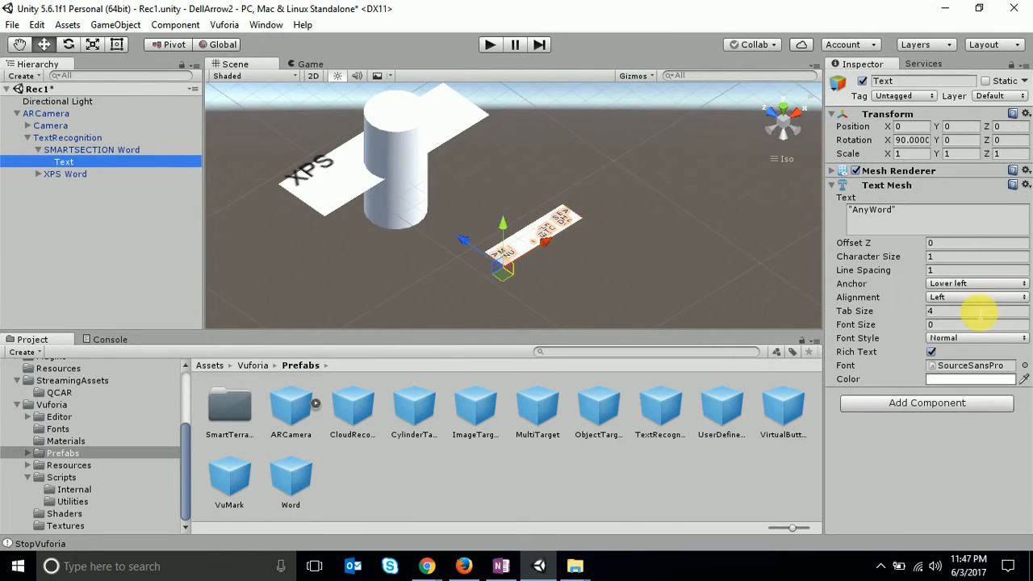
pyautogui.click(936, 218)
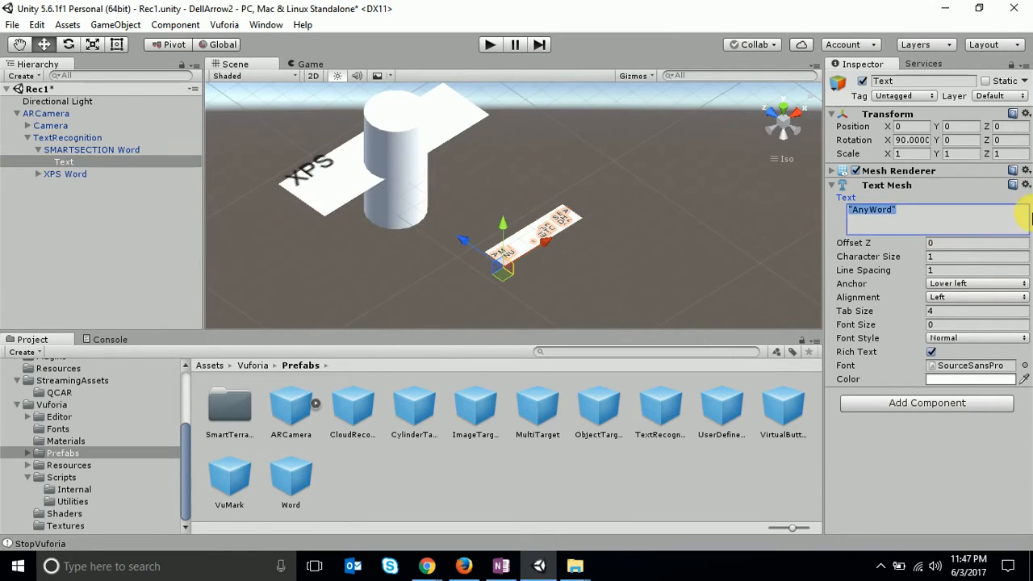
pyautogui.write('SMARTSECTION')
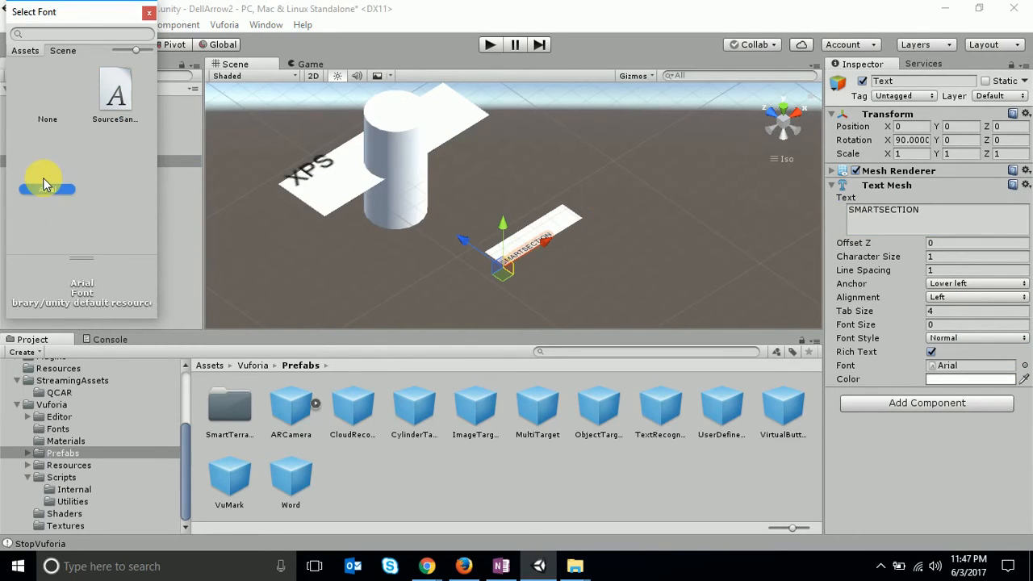
pyautogui.click(46, 189)
pyautogui.write('.39')
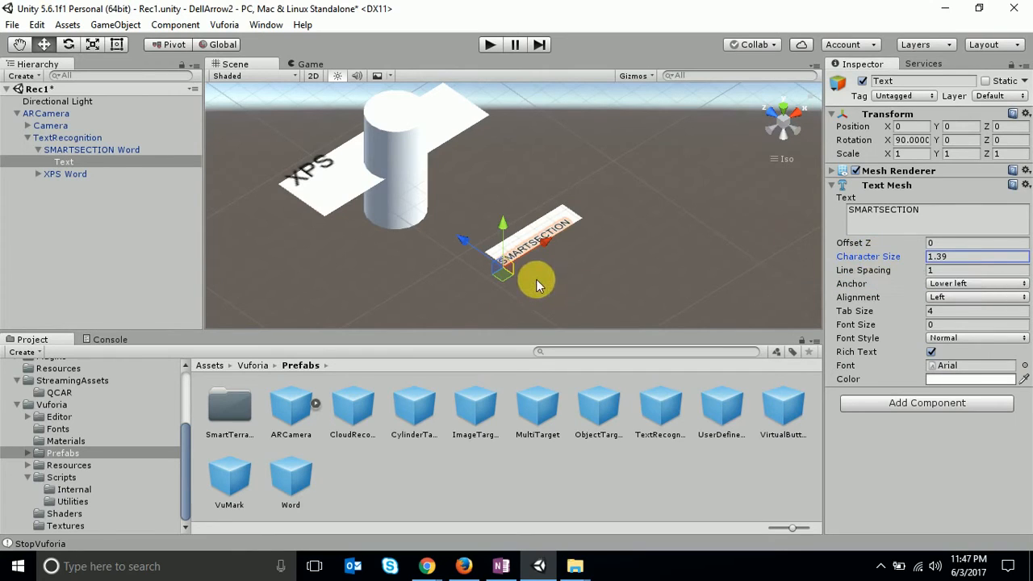
pyautogui.moveTo(894, 368)
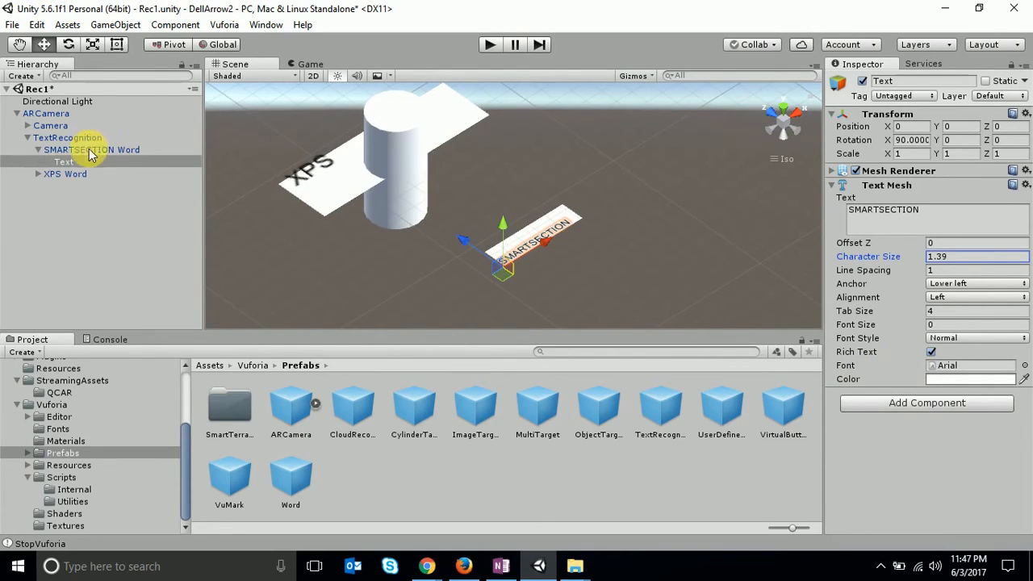
# Change SMARTSECTION Word's behaviour type from template to Predefined Word
pyautogui.click(91, 149)
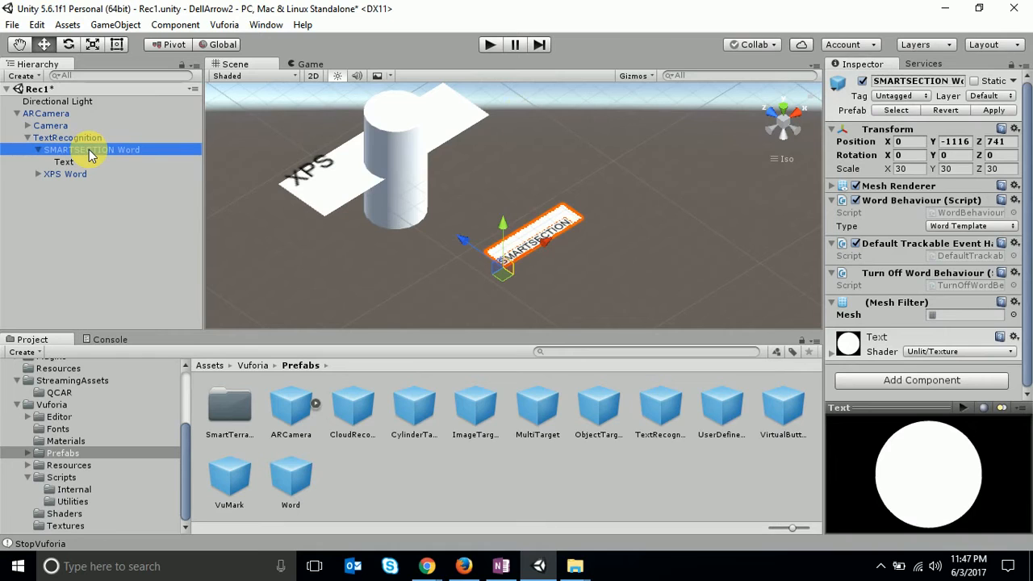
pyautogui.click(968, 226)
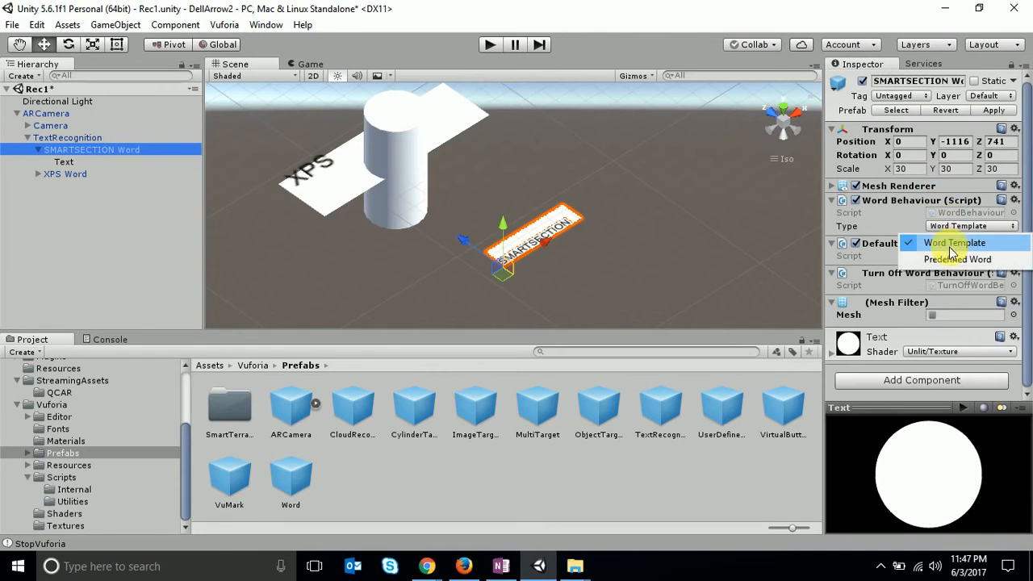
pyautogui.moveTo(957, 258)
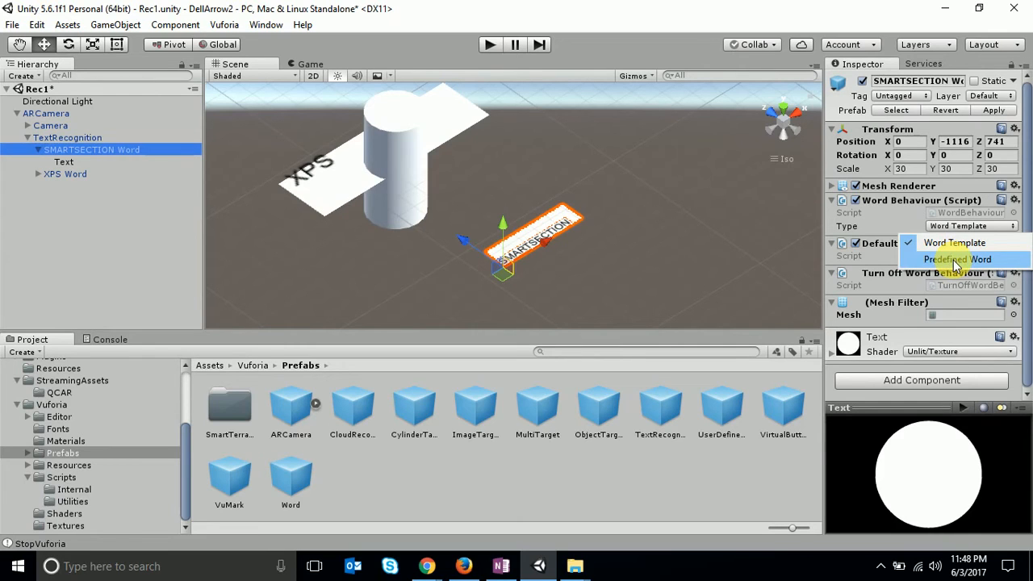
pyautogui.click(956, 258)
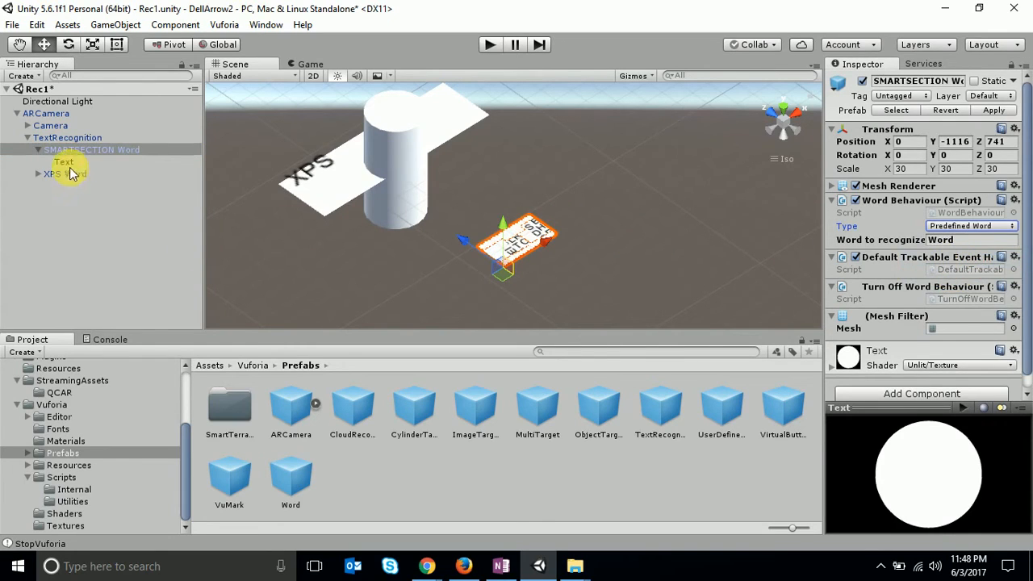
# Retype the Text child as SMARTSECTION in Arial and reduce character size to 1.02
pyautogui.click(65, 161)
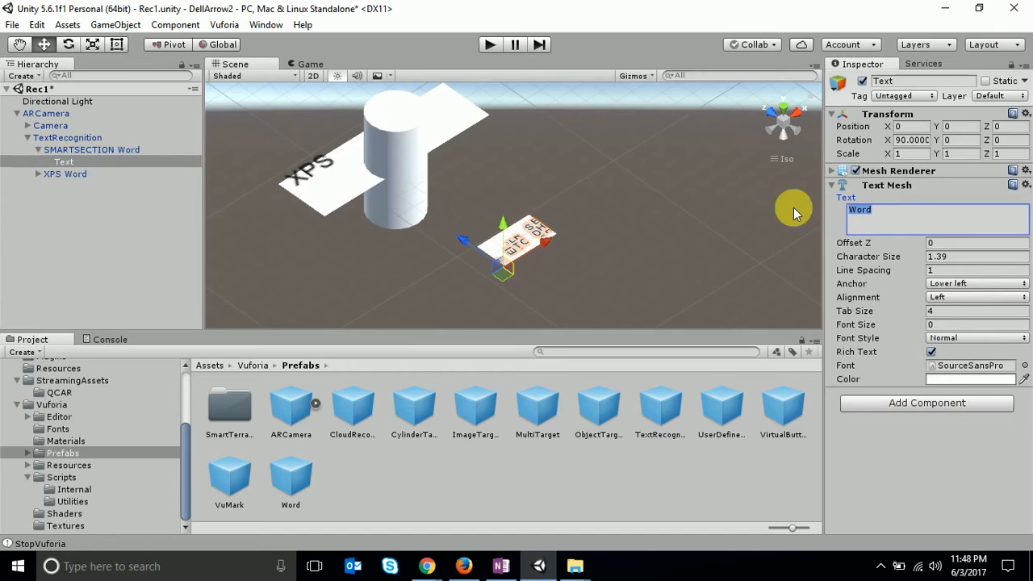
pyautogui.write('SMART')
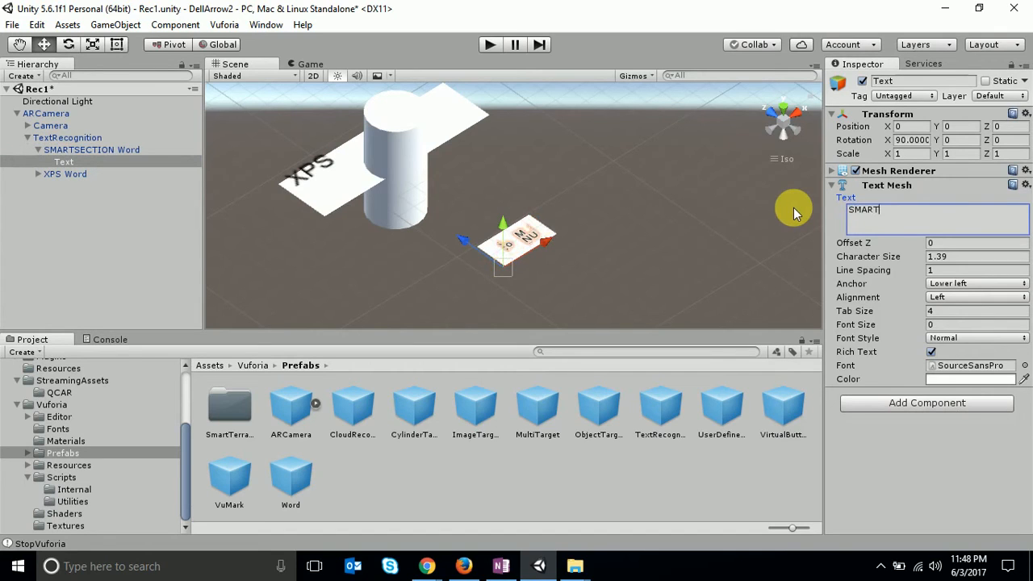
pyautogui.write('SECTION')
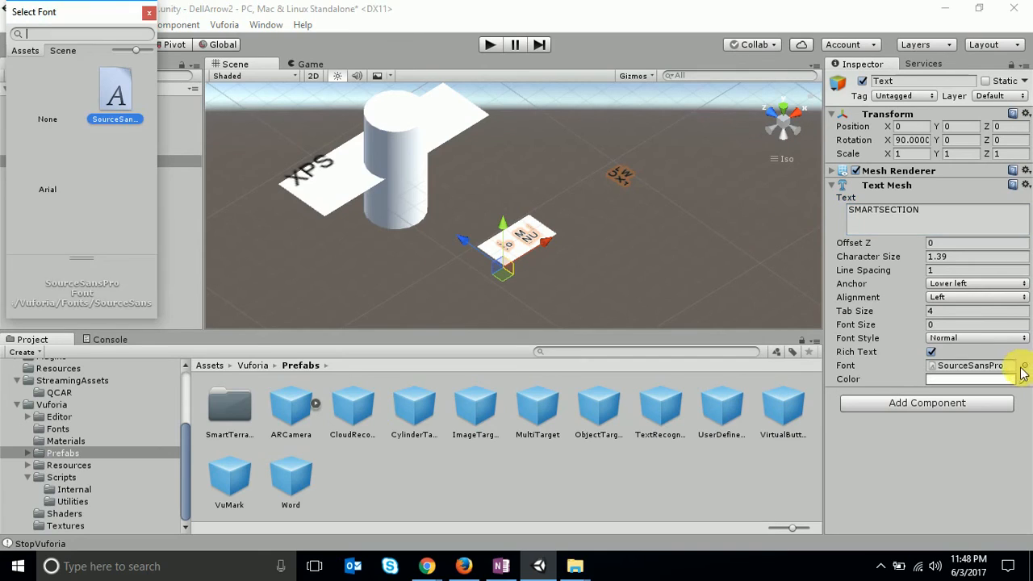
pyautogui.click(47, 189)
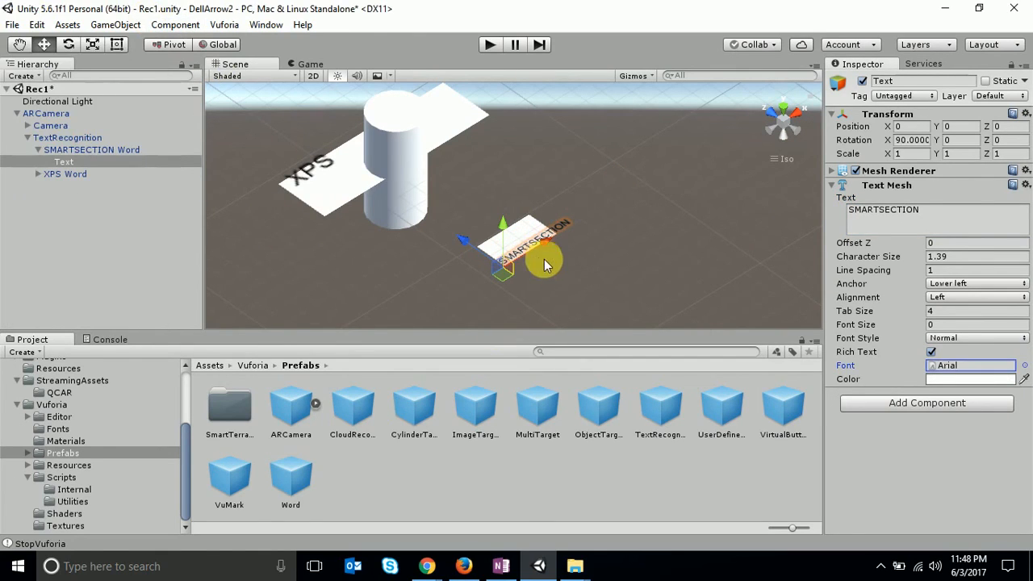
pyautogui.moveTo(820, 257)
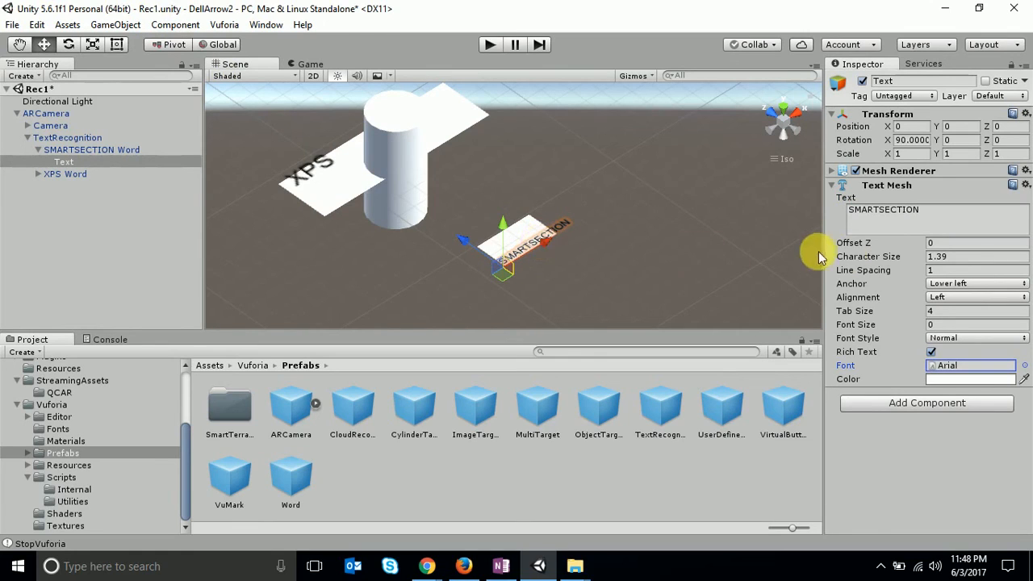
pyautogui.click(977, 257)
pyautogui.write('1.02')
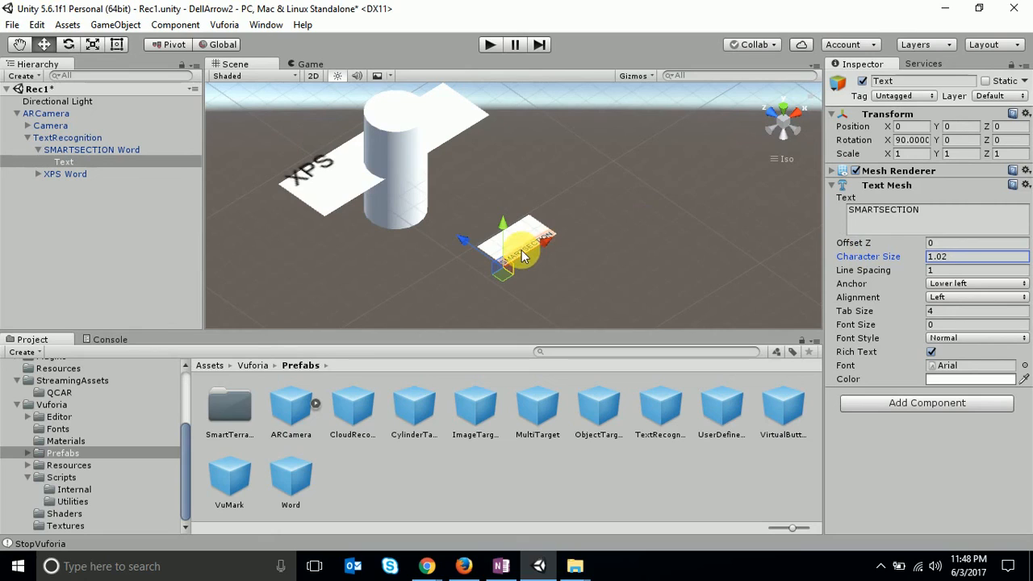
pyautogui.moveTo(142, 261)
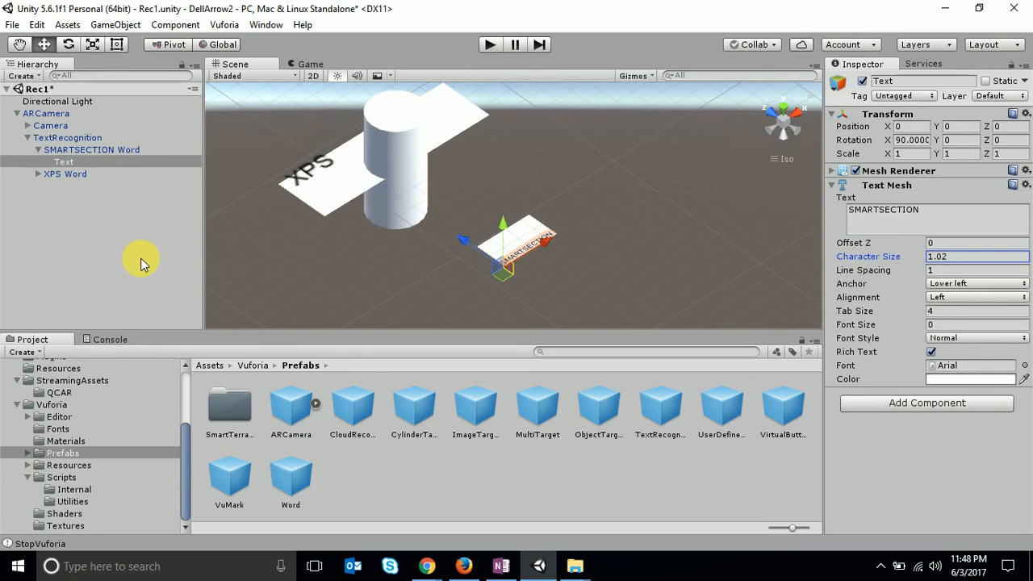